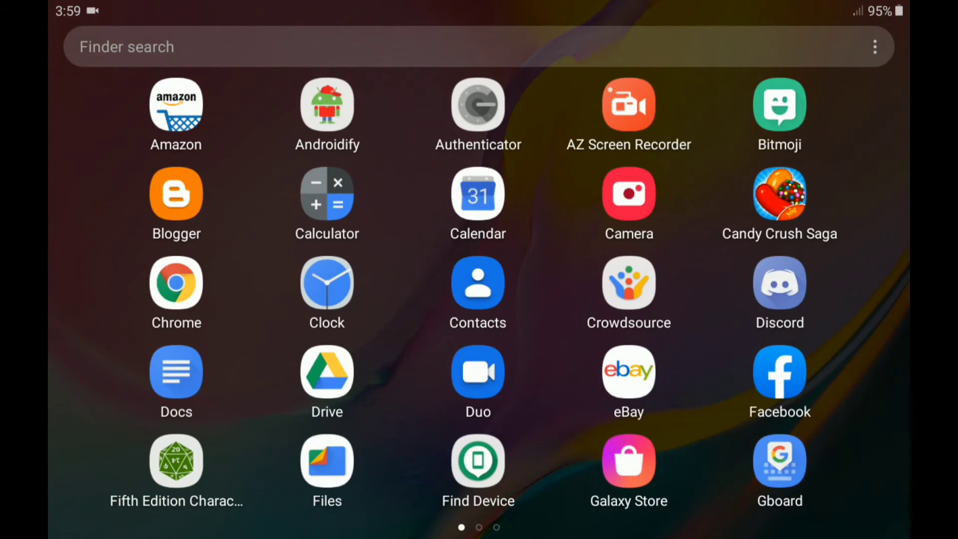
# - Launch Gboard's keyboard settings from its icon in the app drawer
pyautogui.click(778, 460)
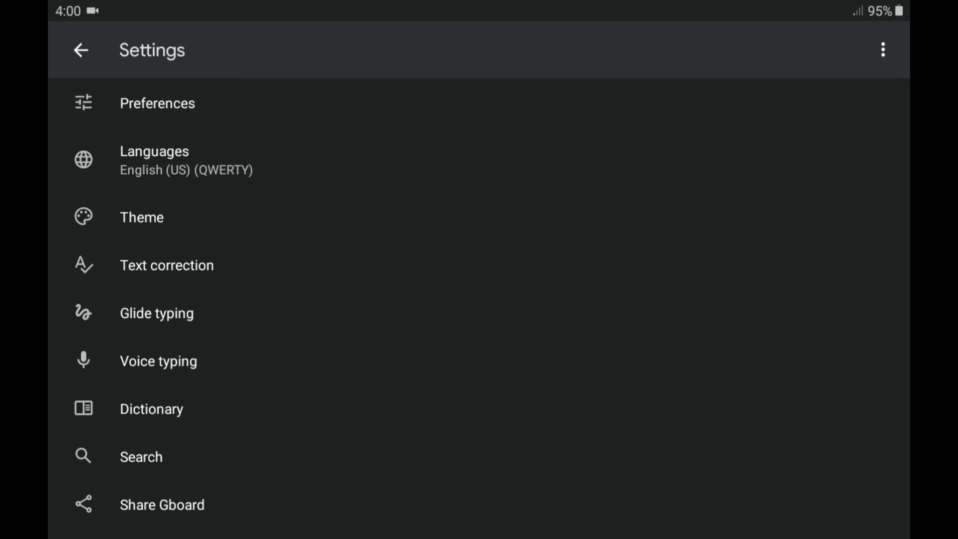
# - Open Glide typing options and toggle Enable glide typing off, then back on
pyautogui.click(157, 313)
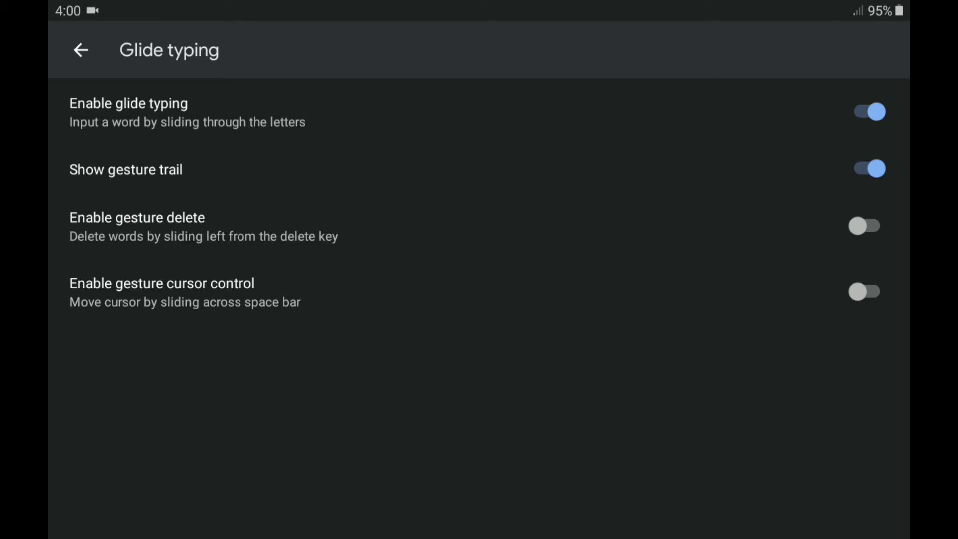
pyautogui.click(865, 112)
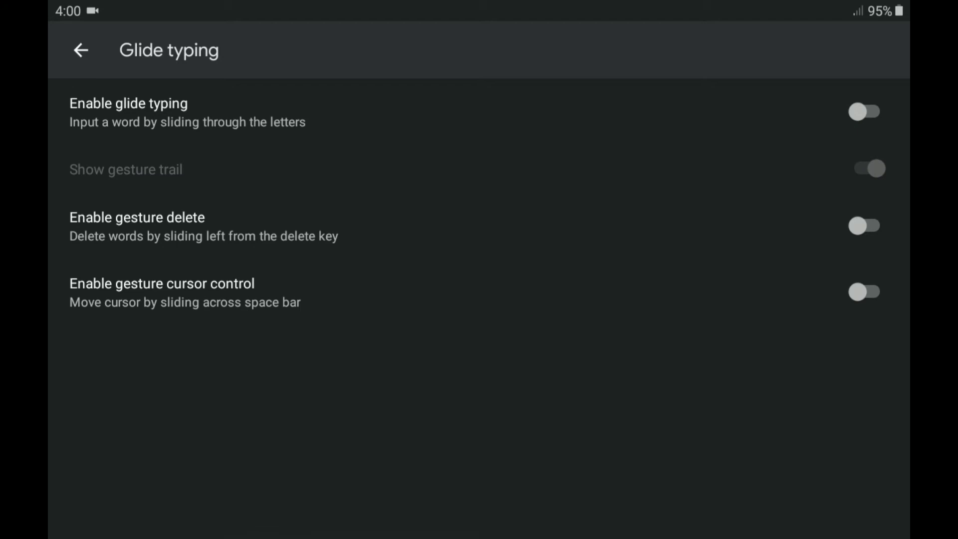
pyautogui.click(866, 112)
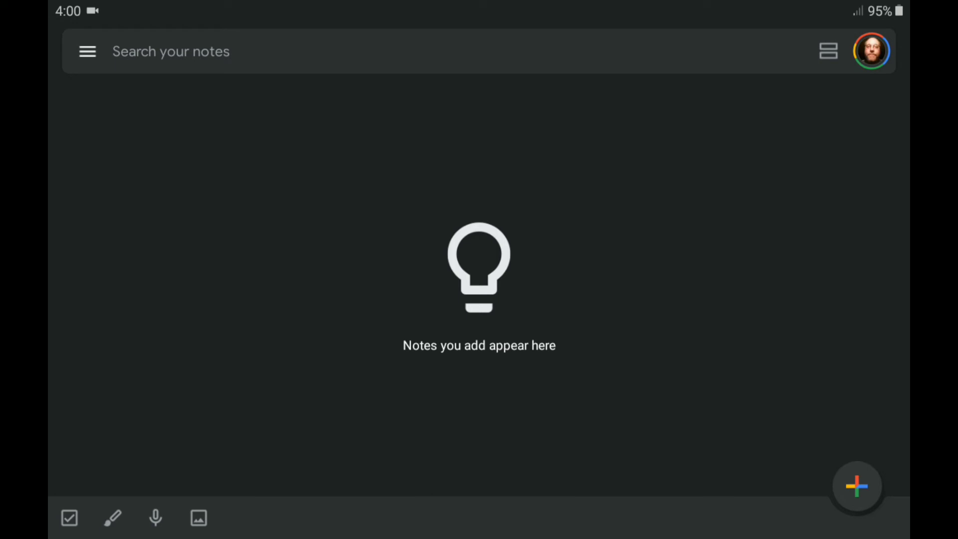
# - Create a new Google Keep note and place the cursor in its body
pyautogui.click(857, 488)
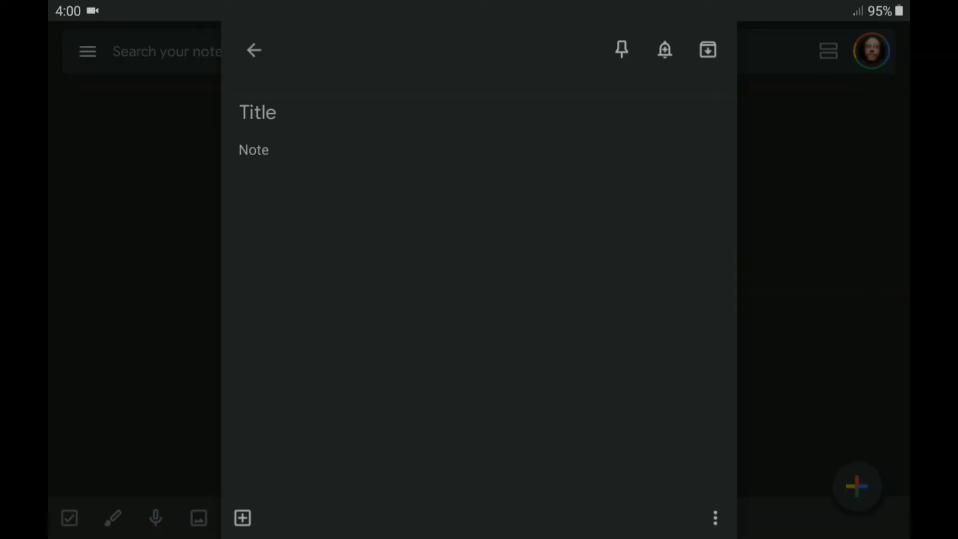
pyautogui.click(253, 150)
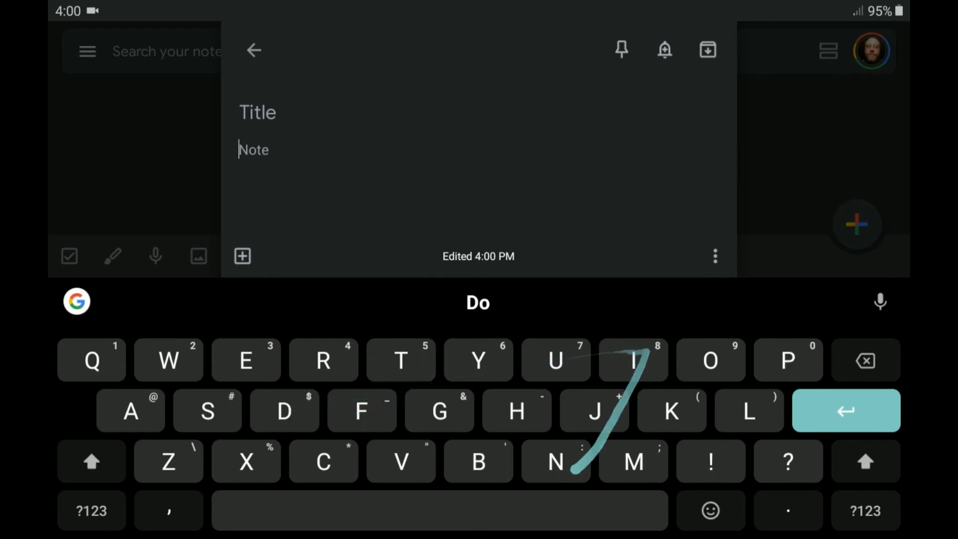
# - Glide-type 'Dinner' and 'nothing', removing the stray letter after 'nothing'
pyautogui.write('Dinner butter nothing from t')
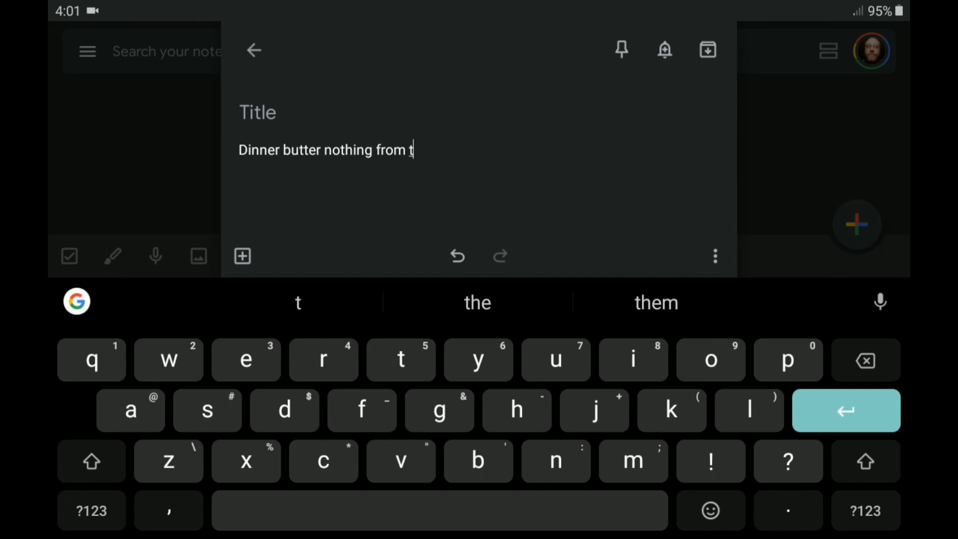
pyautogui.click(865, 360)
pyautogui.write('nothing')
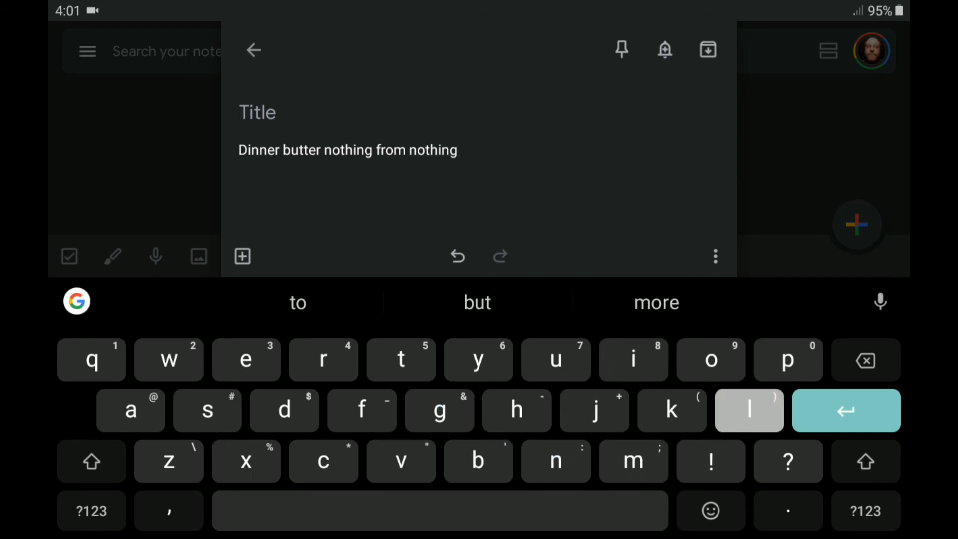
pyautogui.write('w')
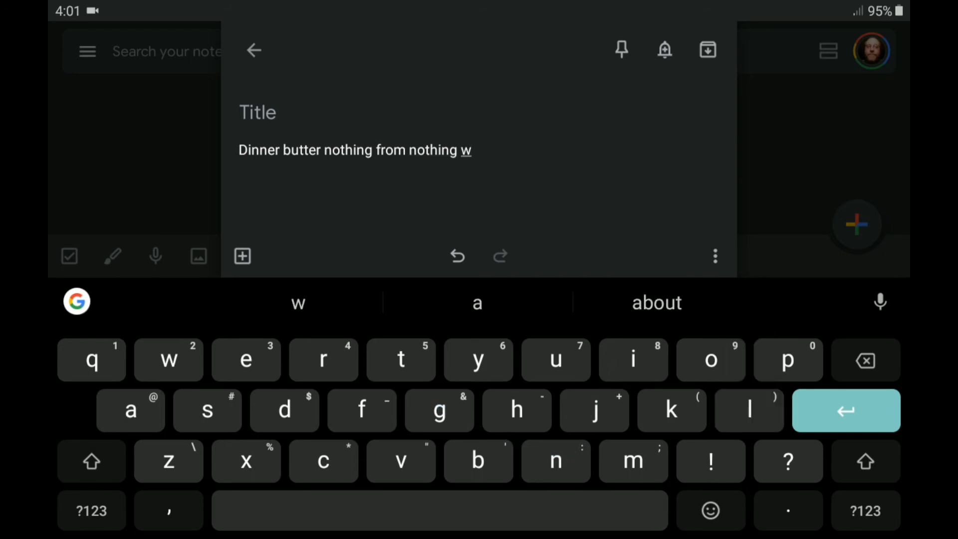
pyautogui.click(245, 360)
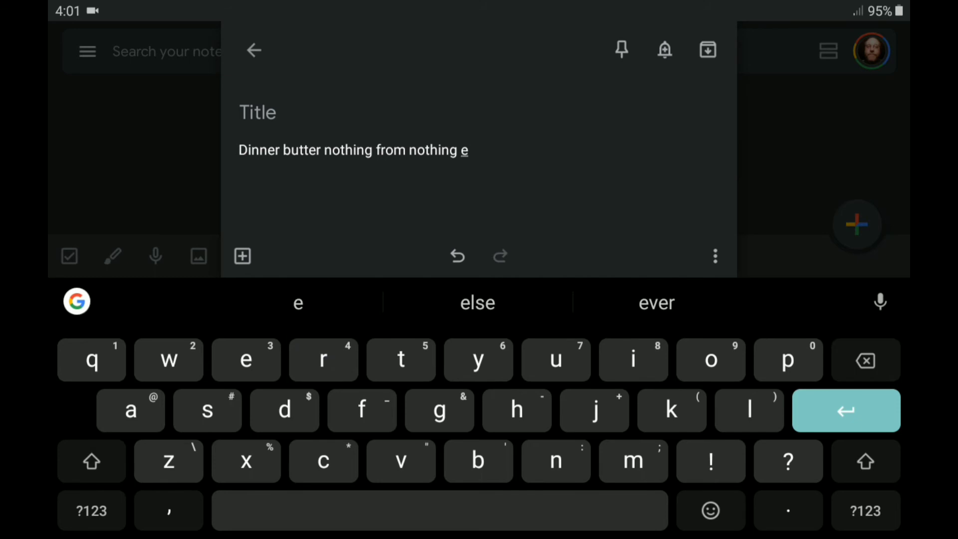
pyautogui.click(864, 361)
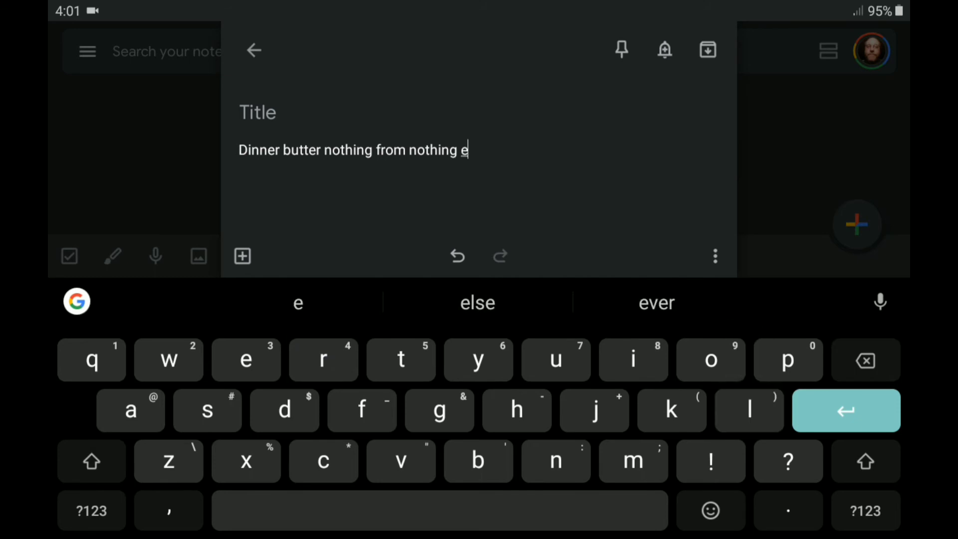
pyautogui.click(748, 410)
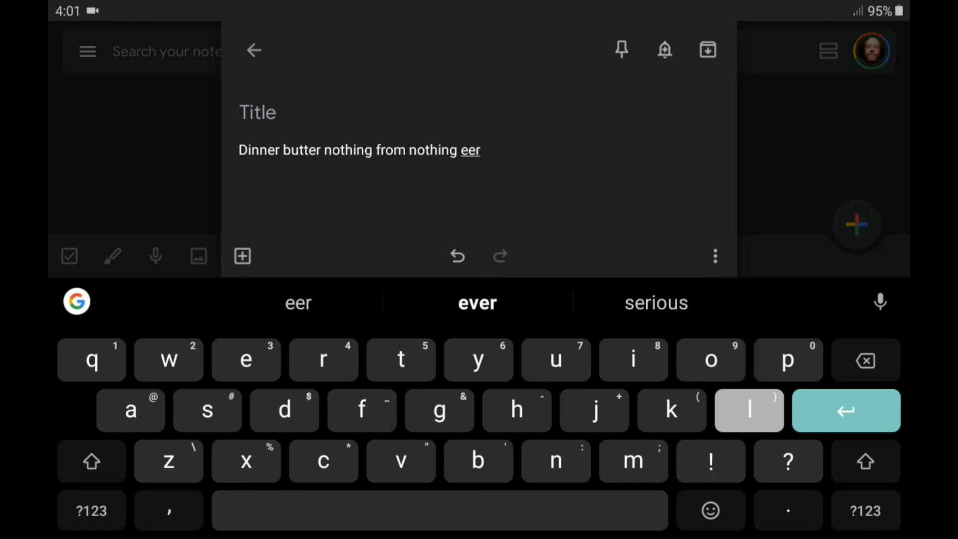
# - Glide-type more words, delete stray letters and 'like', and replace 'gone' with 'going'
pyautogui.click(323, 360)
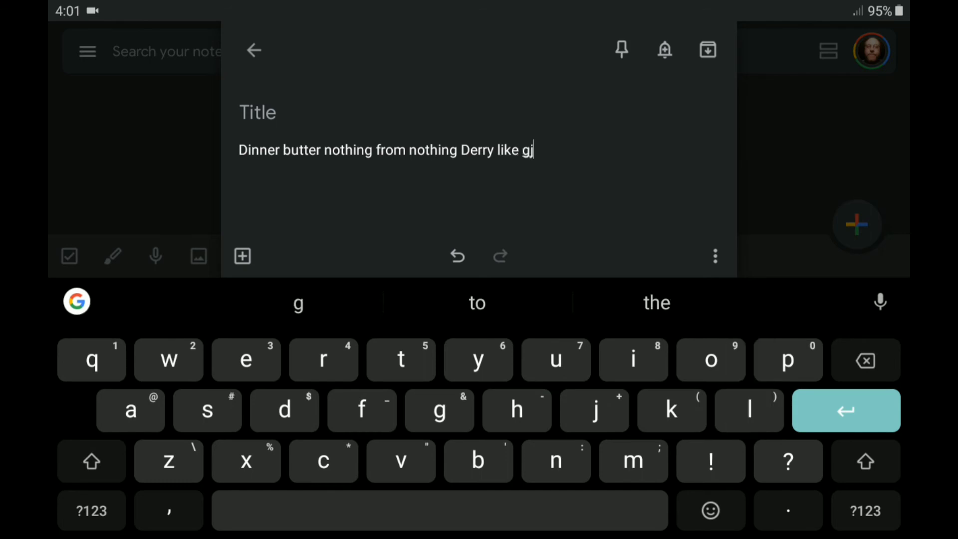
pyautogui.click(866, 360)
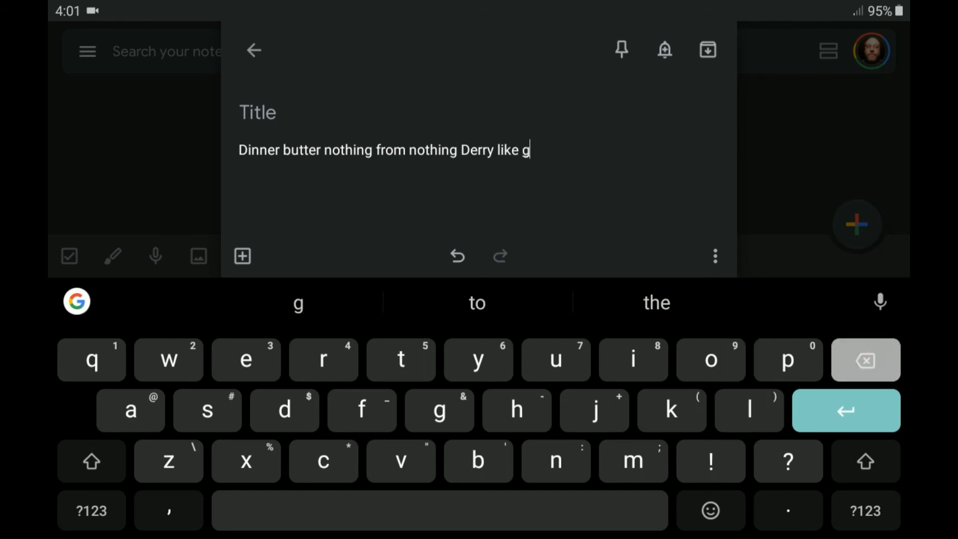
pyautogui.click(866, 359)
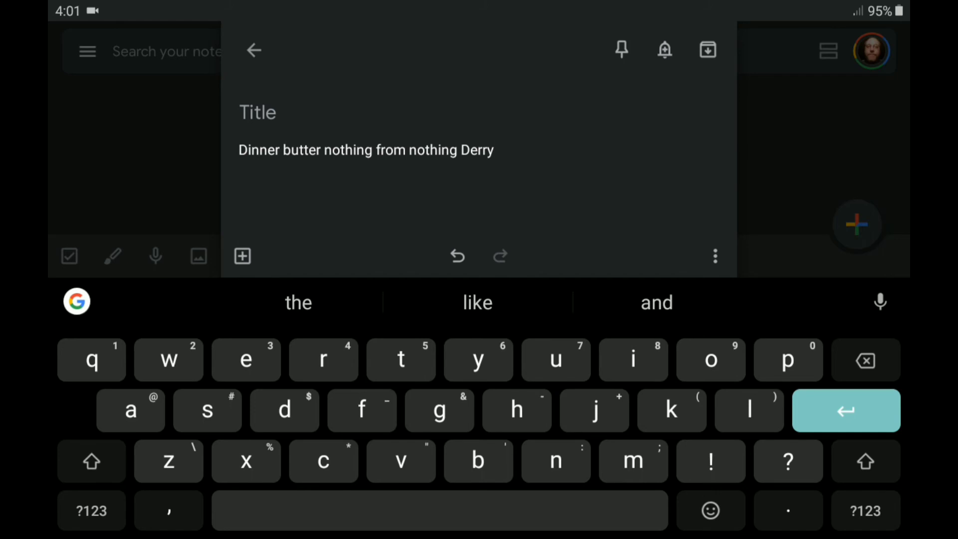
pyautogui.click(711, 359)
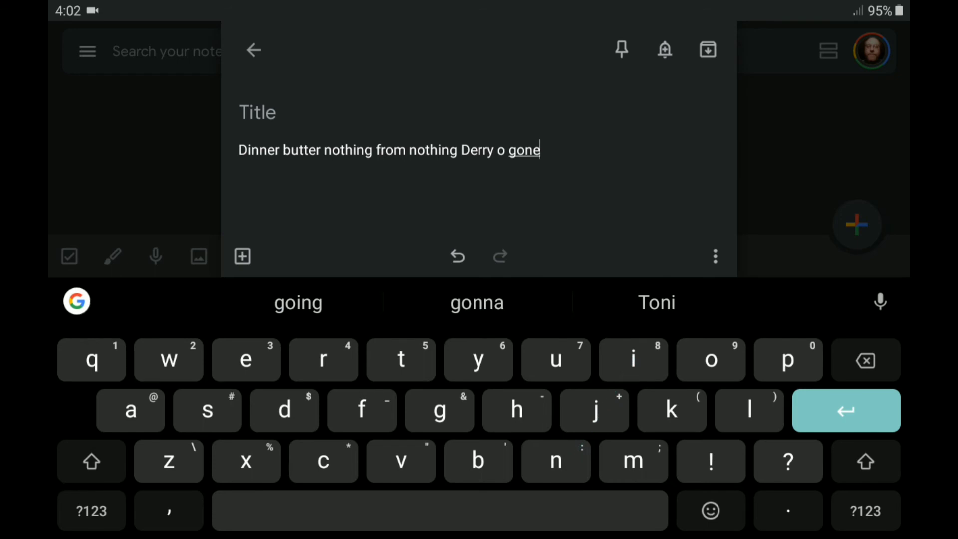
pyautogui.click(299, 303)
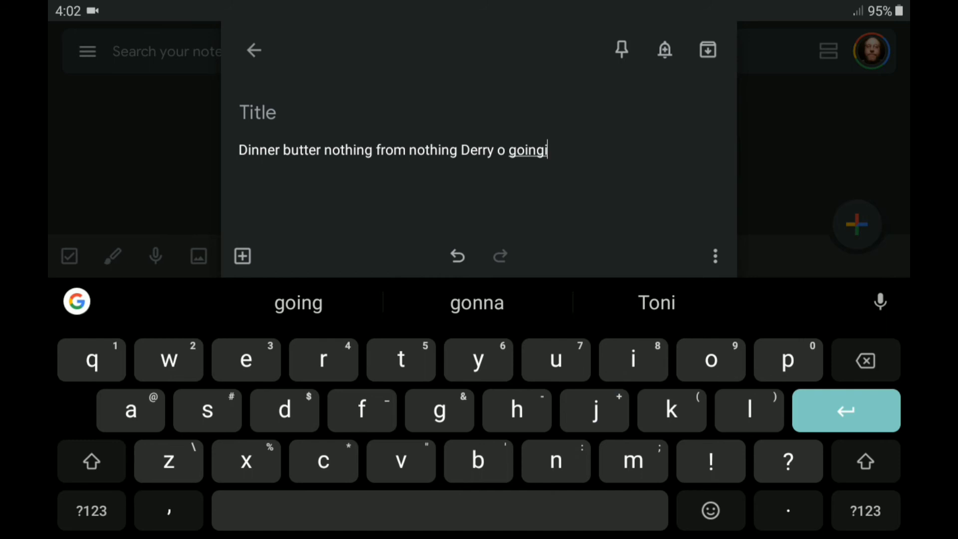
pyautogui.write('i')
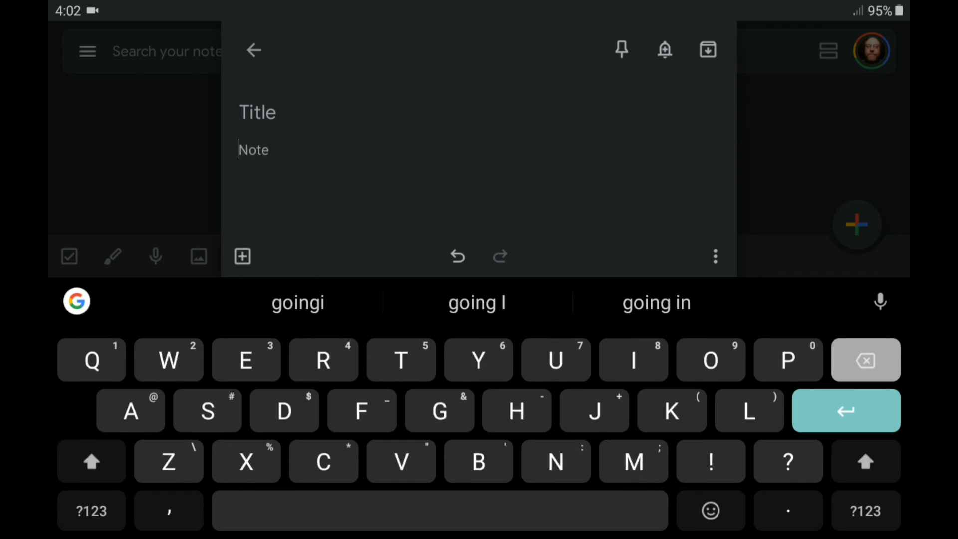
# - Return to Gboard's Glide typing page from the recent apps list
pyautogui.click(76, 302)
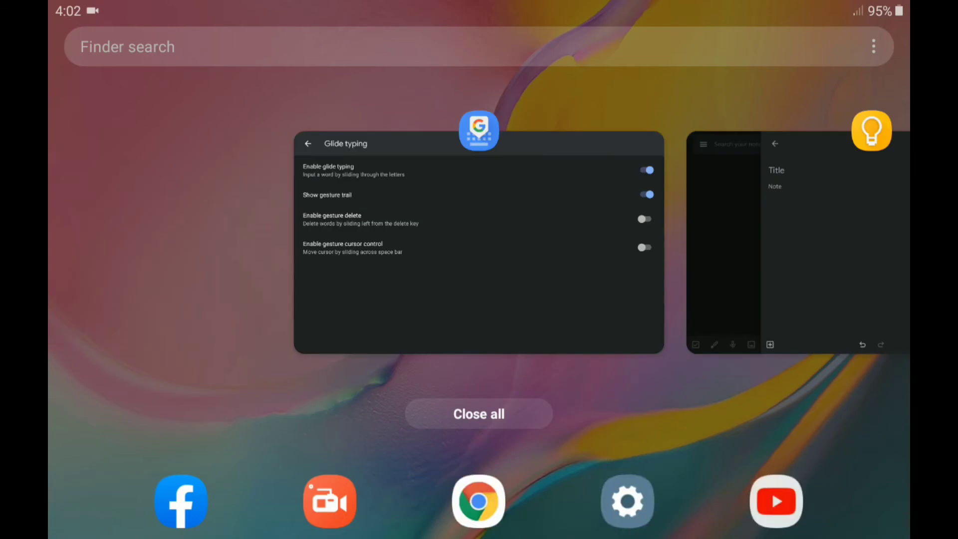
pyautogui.click(479, 244)
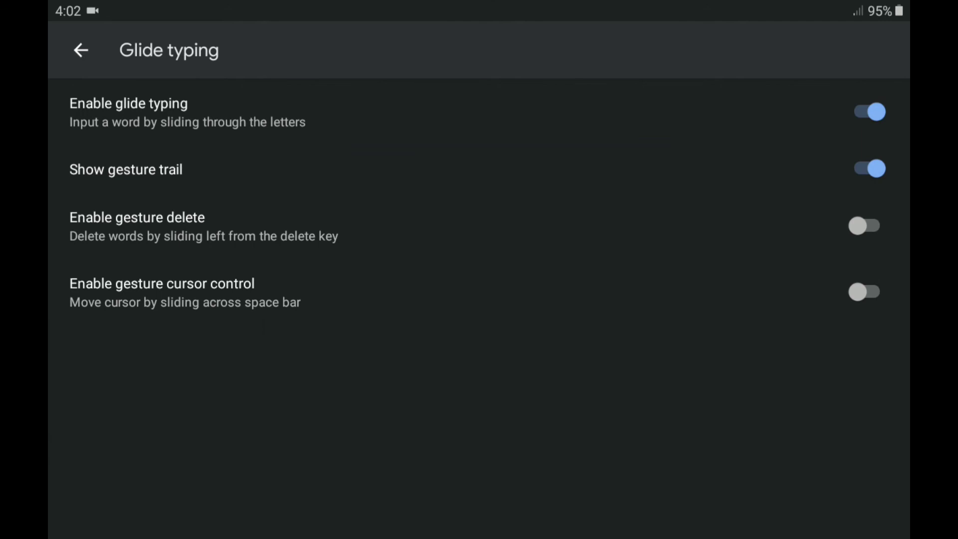
# - Toggle a gesture option on Gboard's Glide typing page
pyautogui.click(866, 226)
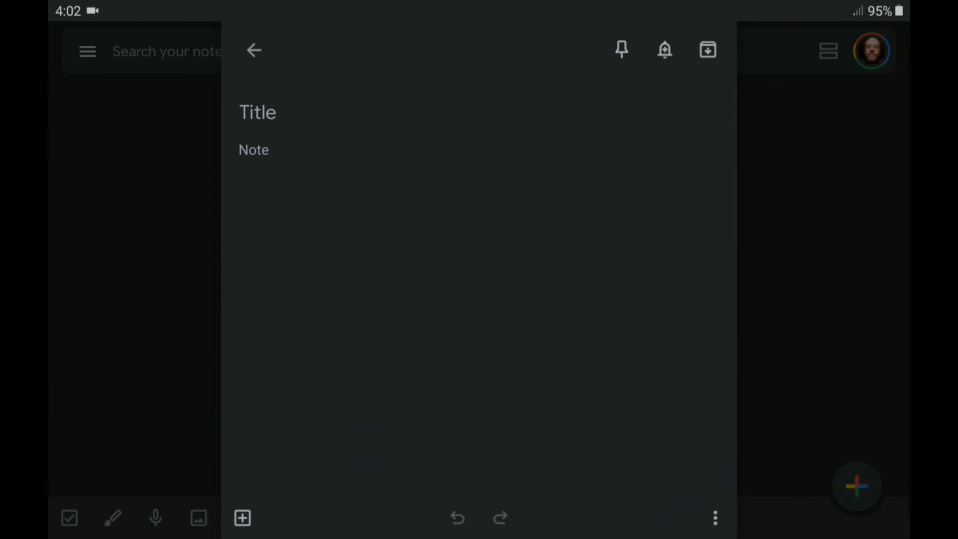
# - Glide-type two words into the blank note, then swipe-delete them from the delete key
pyautogui.click(253, 150)
pyautogui.write('O John g Denver')
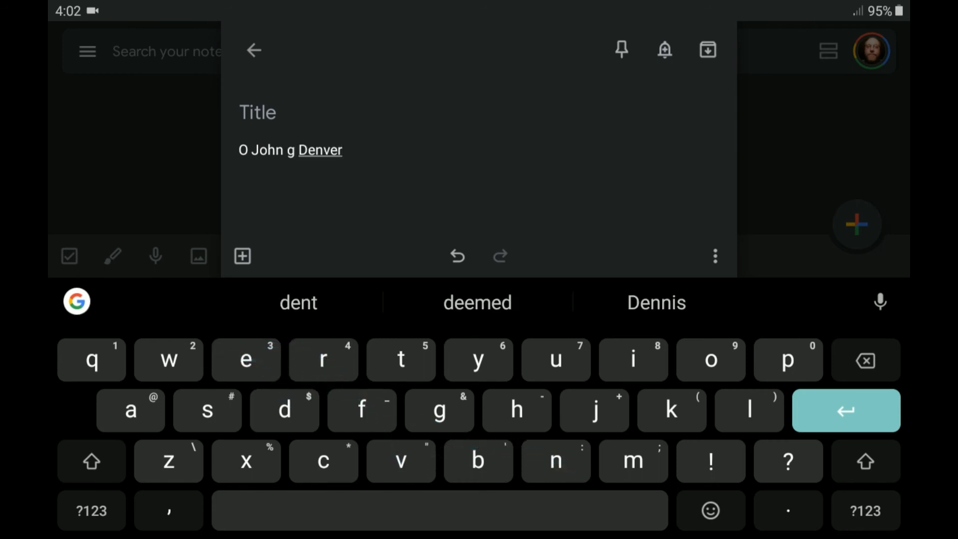
pyautogui.click(556, 460)
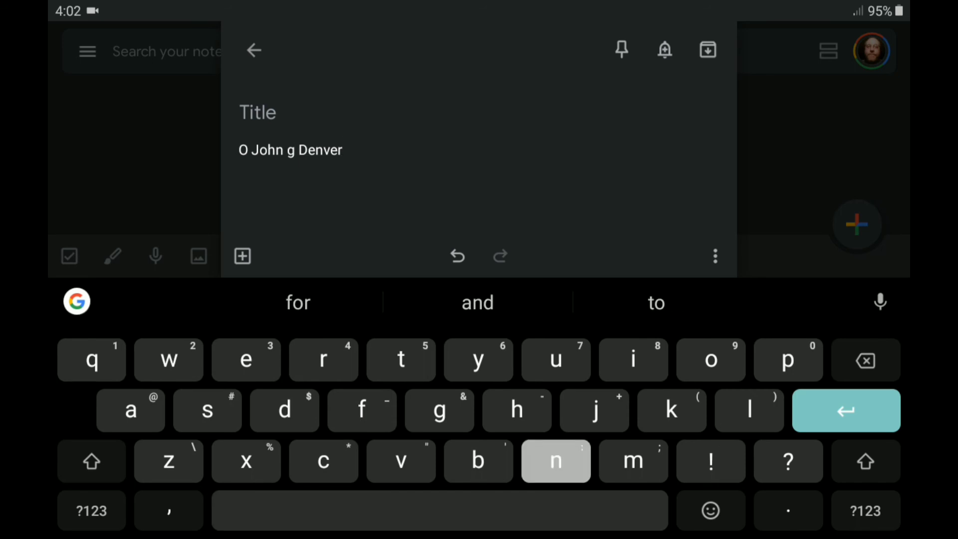
pyautogui.click(711, 360)
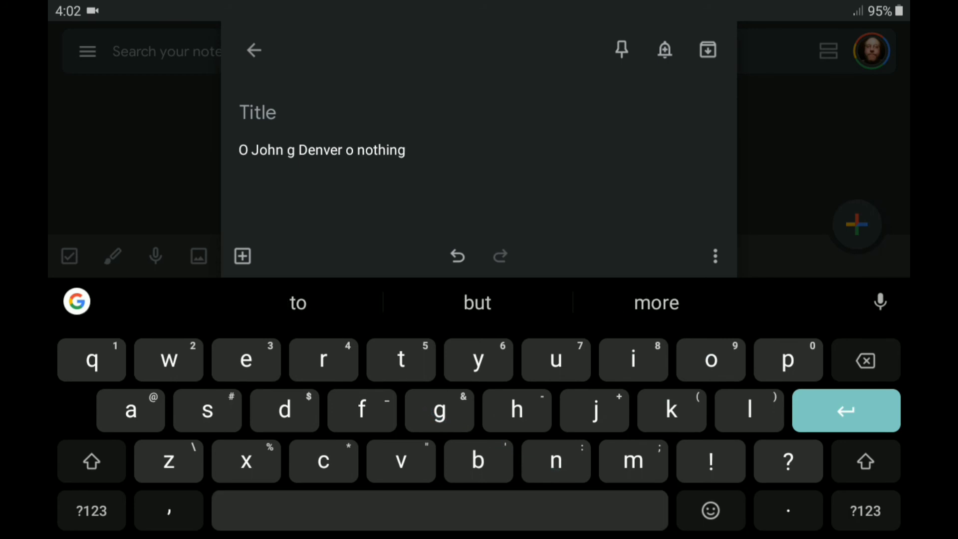
pyautogui.click(866, 360)
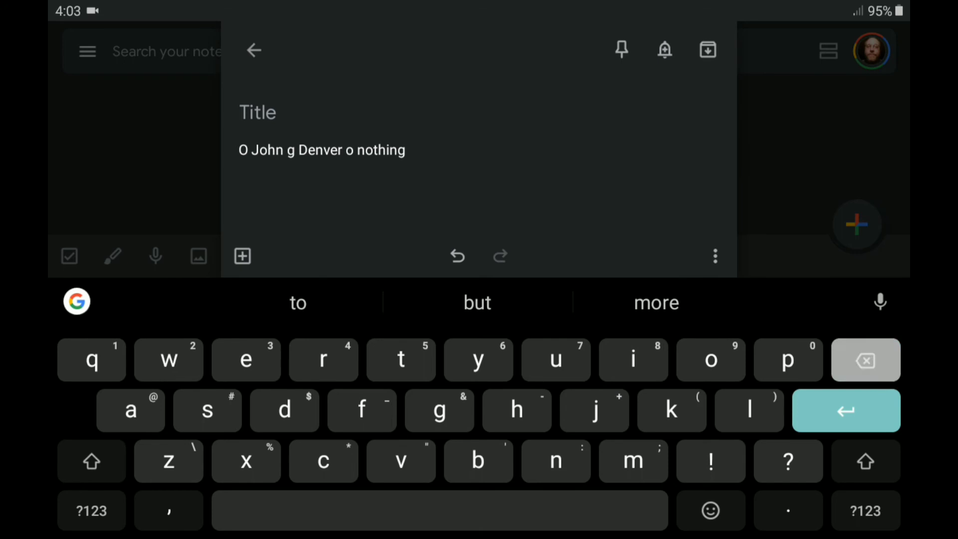
pyautogui.click(865, 360)
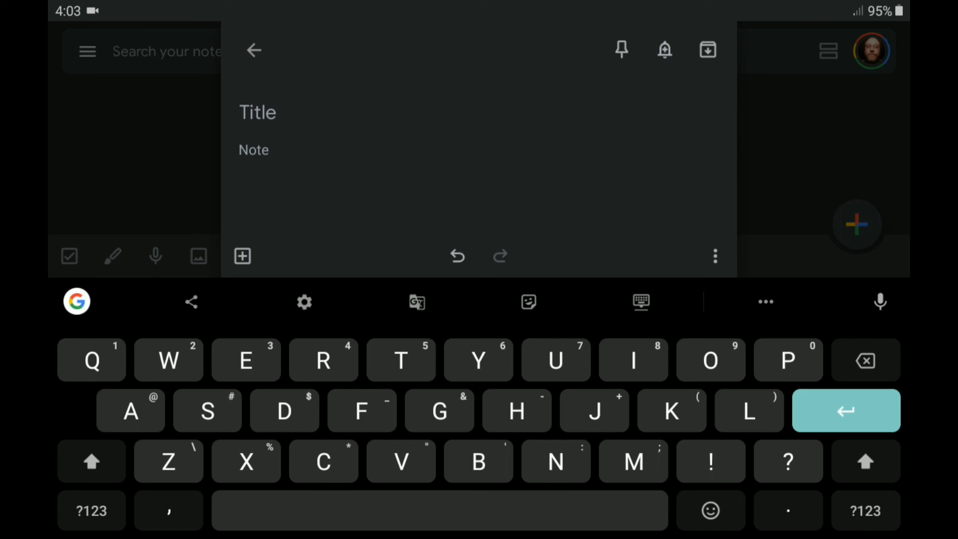
# - Glide-type 'You… a few other things I need to do', then gesture-delete words before 'is'
pyautogui.write('You')
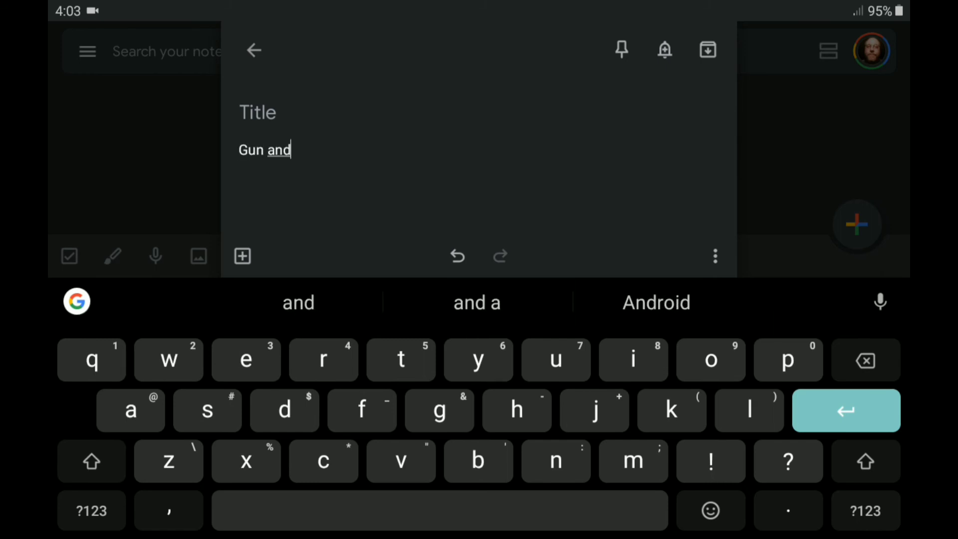
pyautogui.write('a few other things I need to do with your life is a much higher quality time with you')
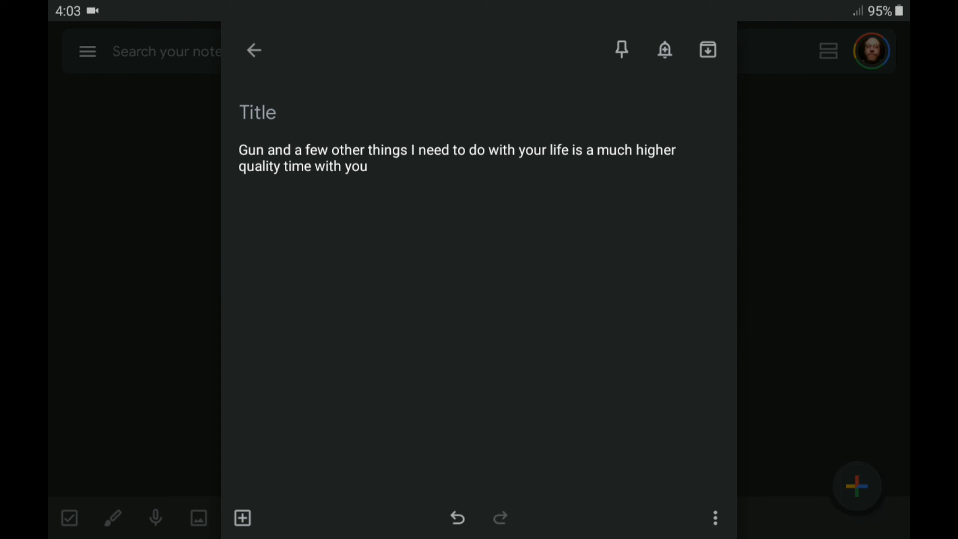
pyautogui.click(367, 166)
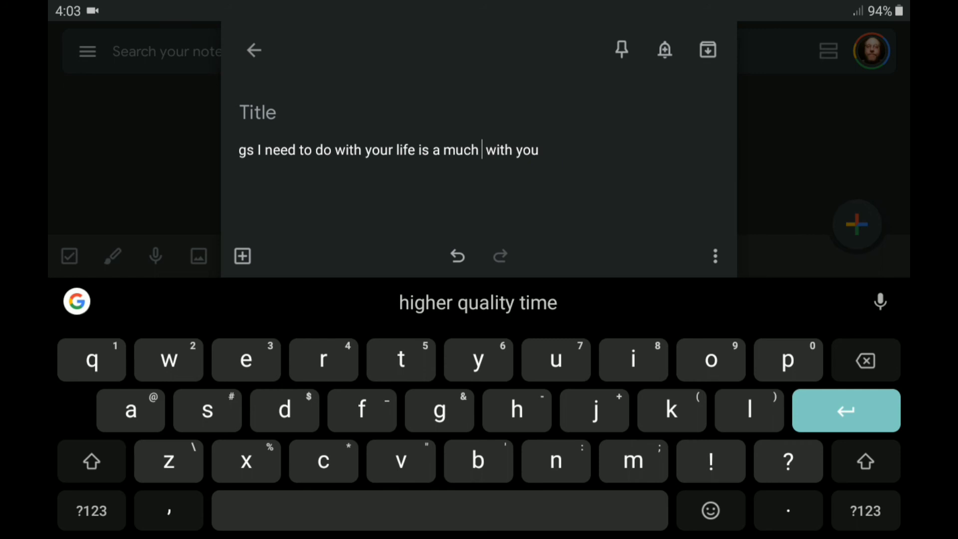
pyautogui.click(421, 150)
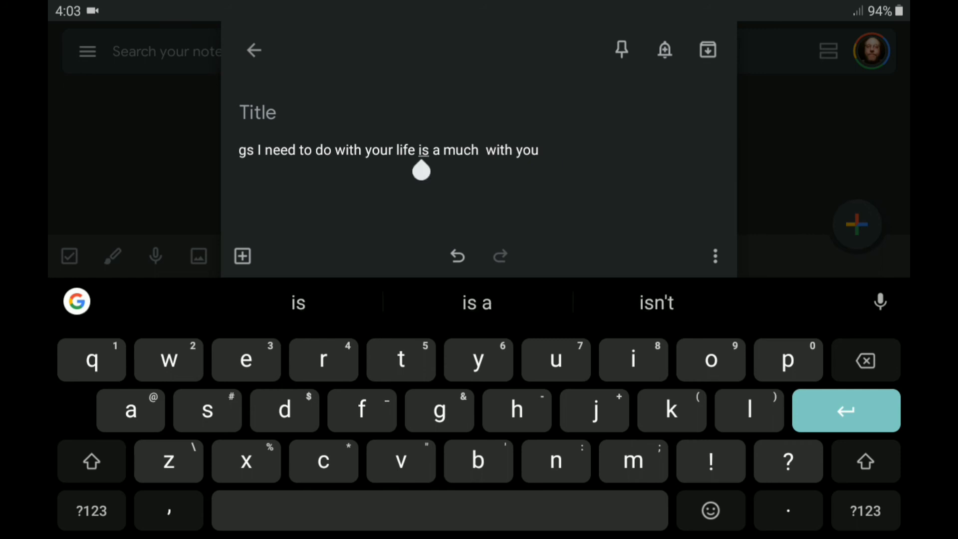
pyautogui.click(420, 150)
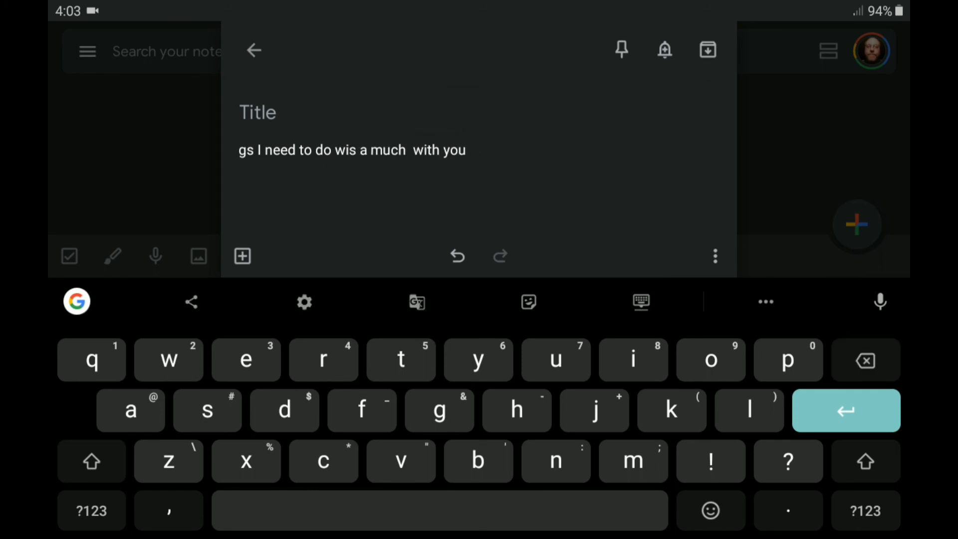
pyautogui.doubleClick(334, 150)
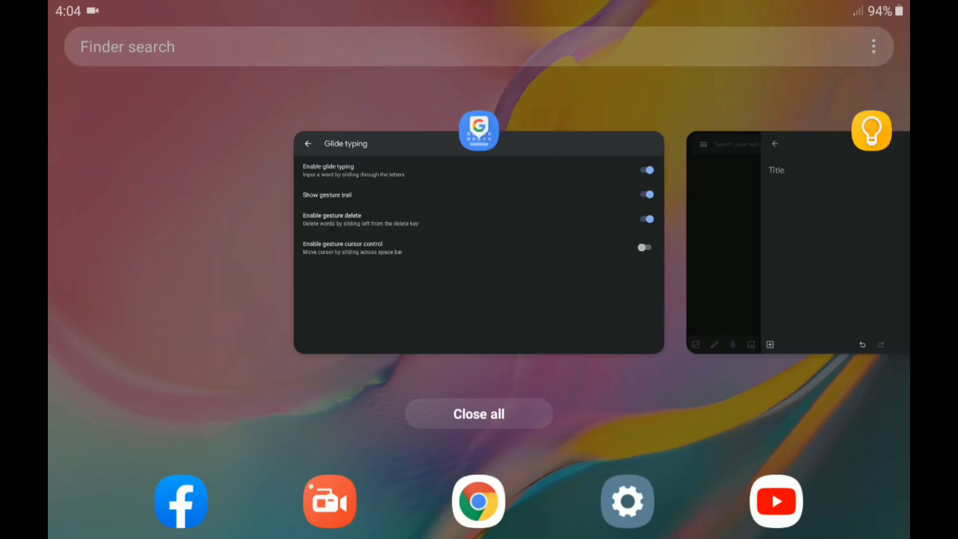
pyautogui.click(479, 244)
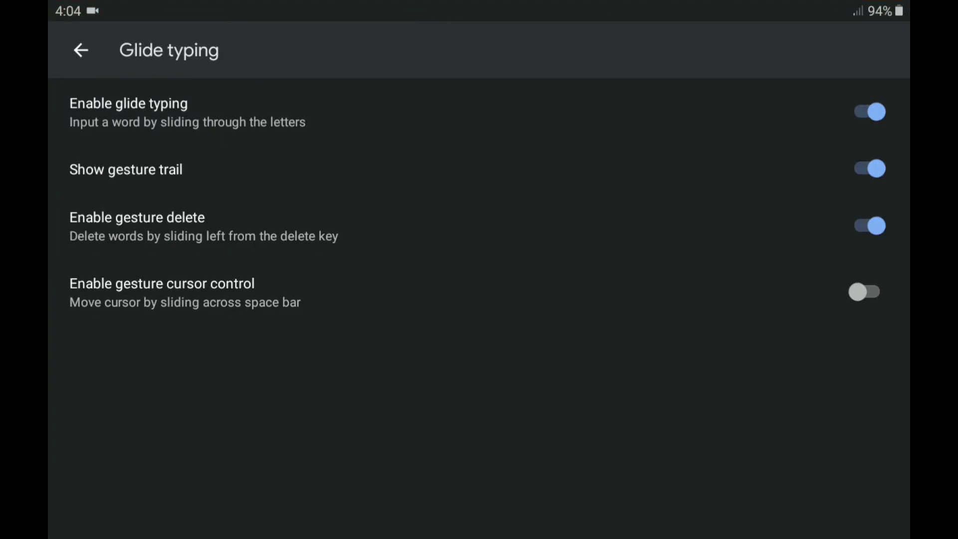
pyautogui.click(868, 292)
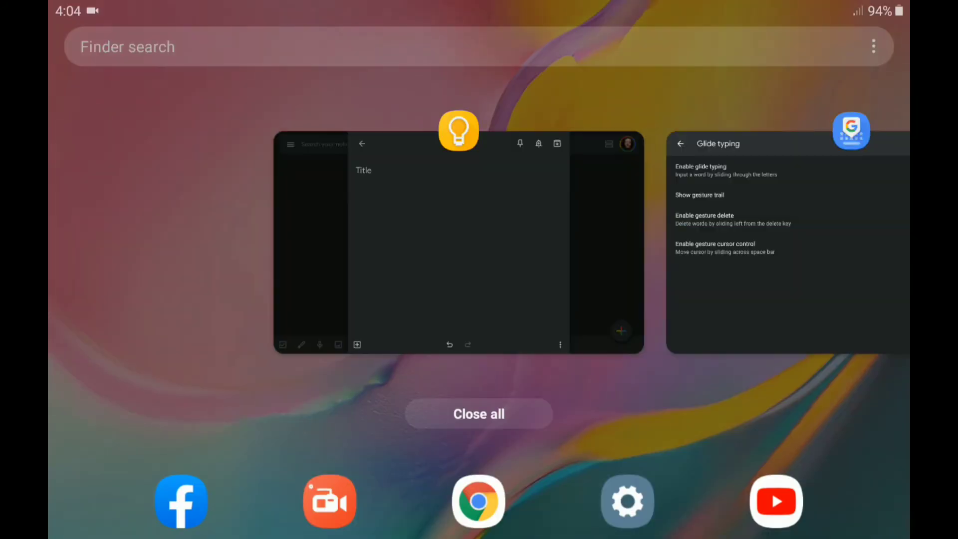
# - Reopen the Keep note and glide-type 'going home tonight let us feast'
pyautogui.click(459, 239)
pyautogui.write('O going o')
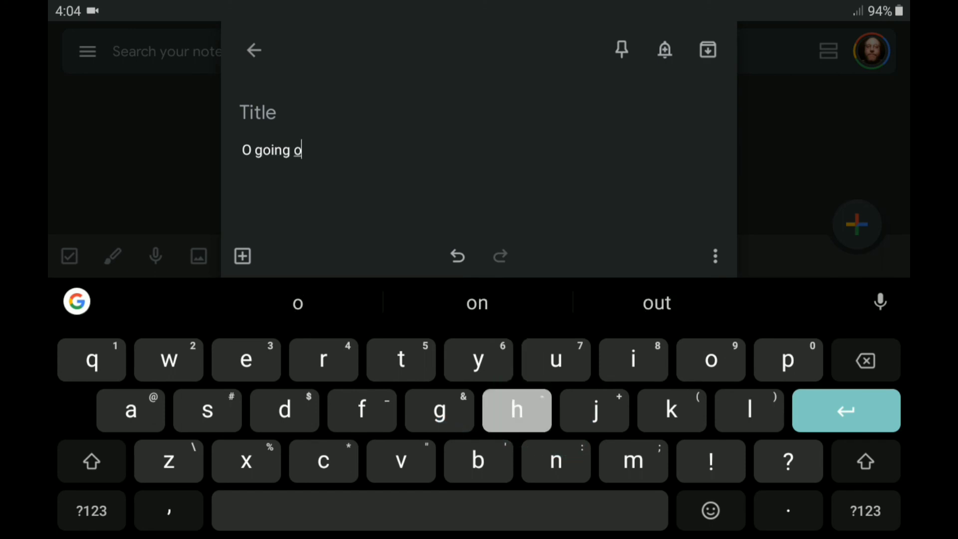
pyautogui.write('home tonight')
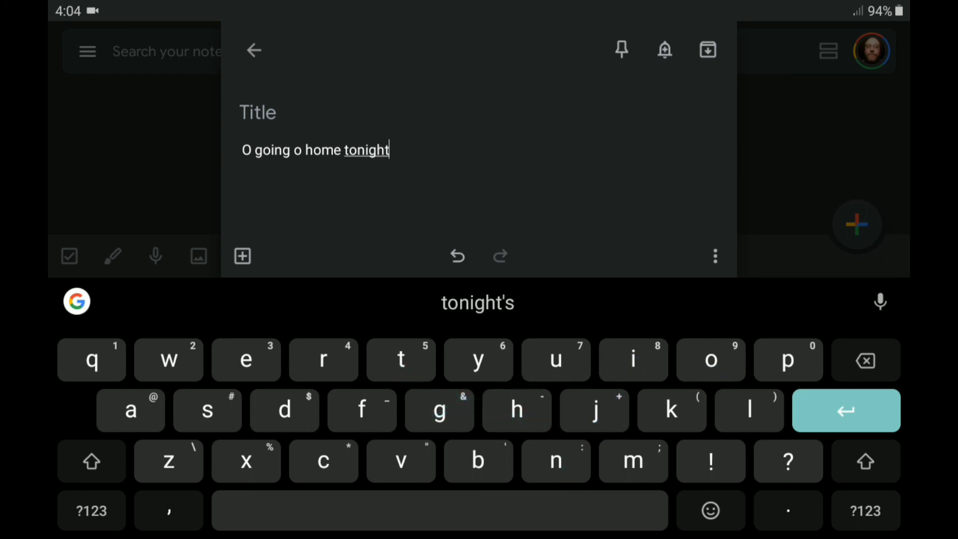
pyautogui.write('let us feast')
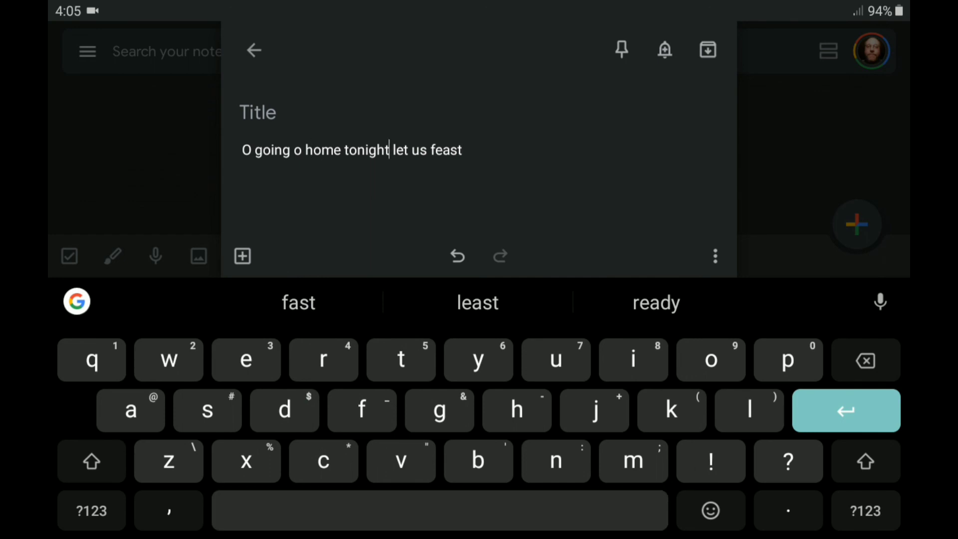
# - Reposition the cursor around 'home', 'let' and 'us', deleting words until 'O going o home to' remains
pyautogui.click(308, 150)
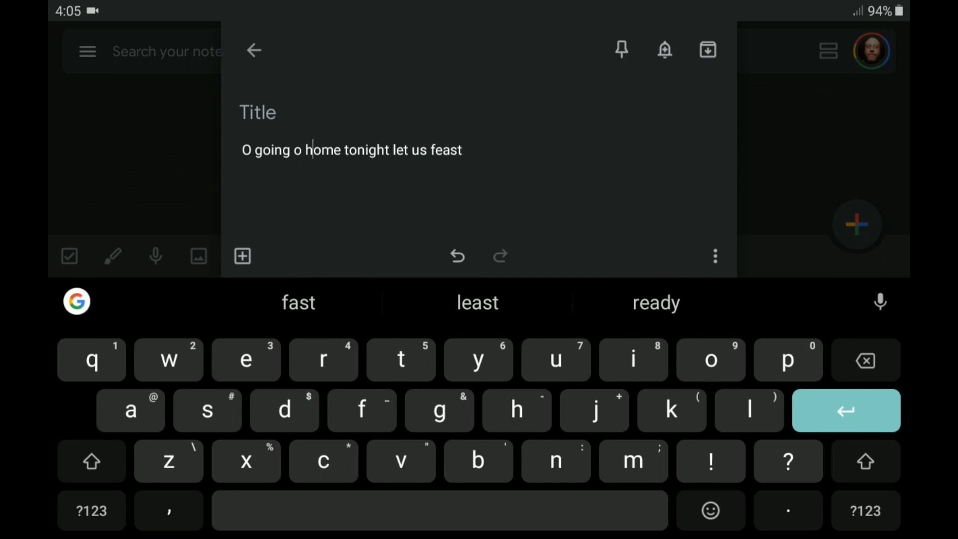
pyautogui.click(242, 150)
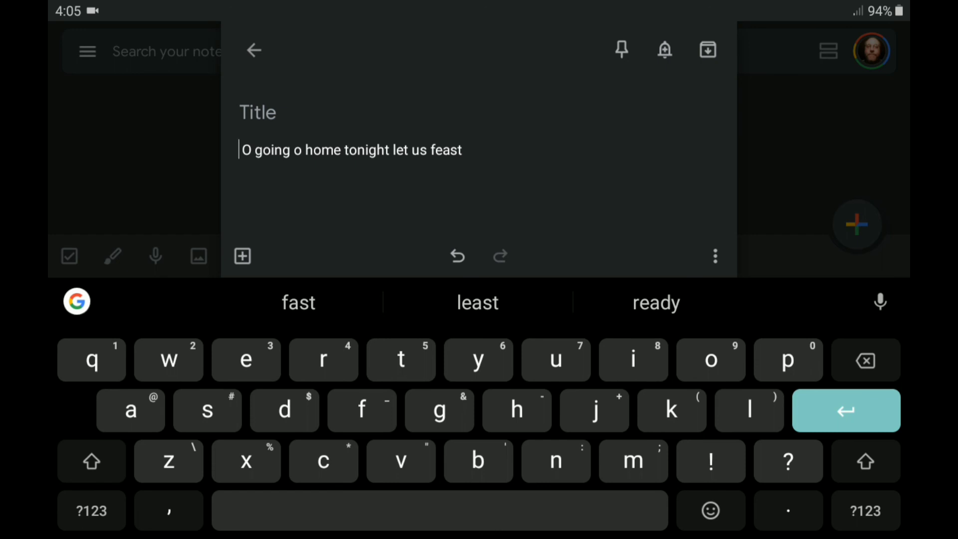
pyautogui.click(410, 149)
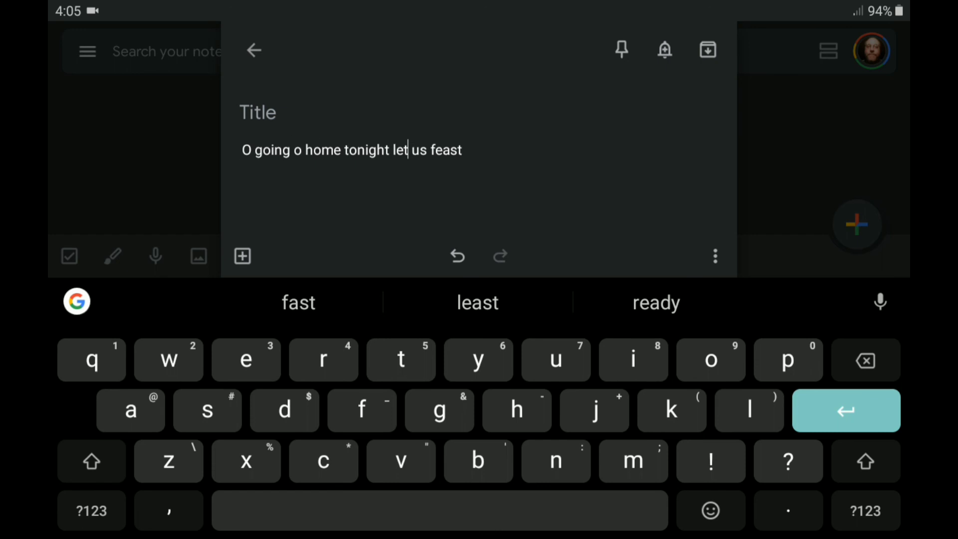
pyautogui.click(362, 149)
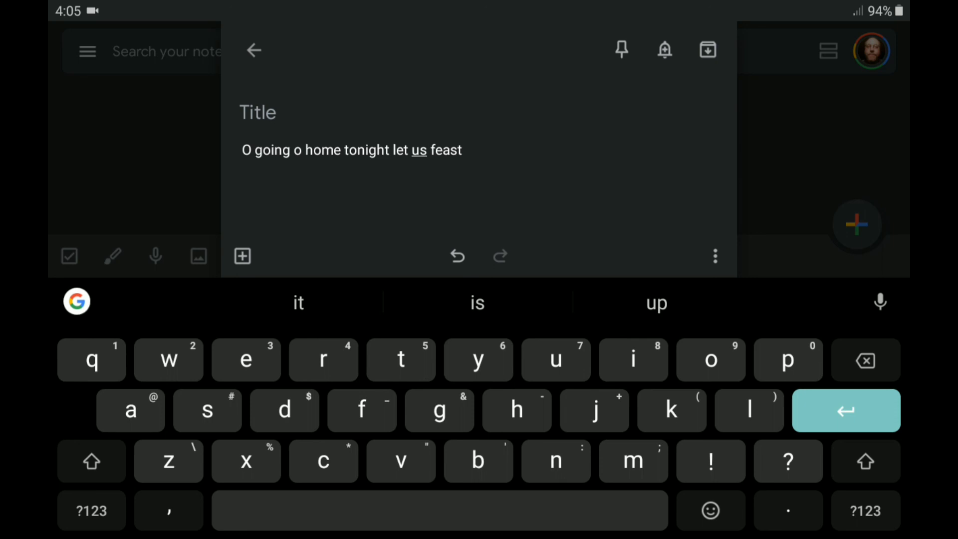
pyautogui.doubleClick(364, 150)
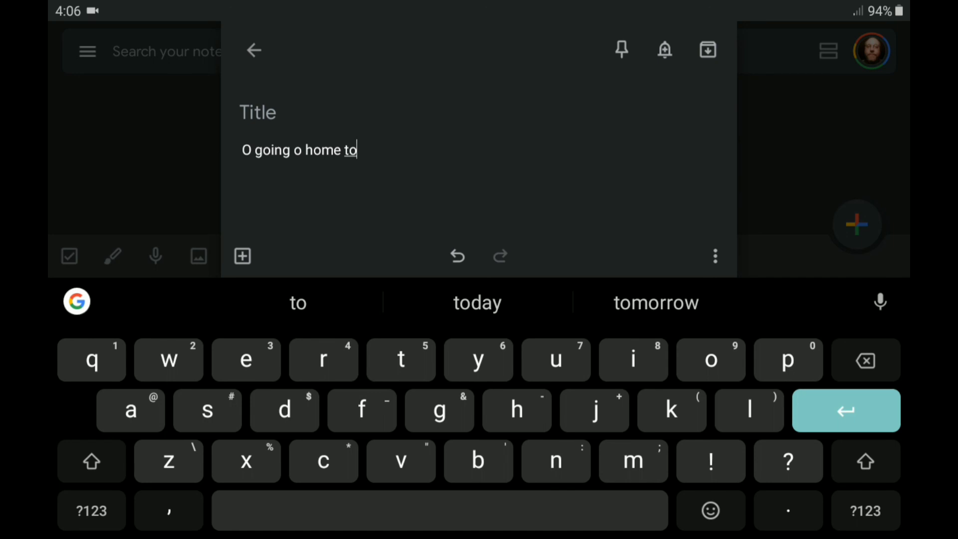
pyautogui.click(864, 361)
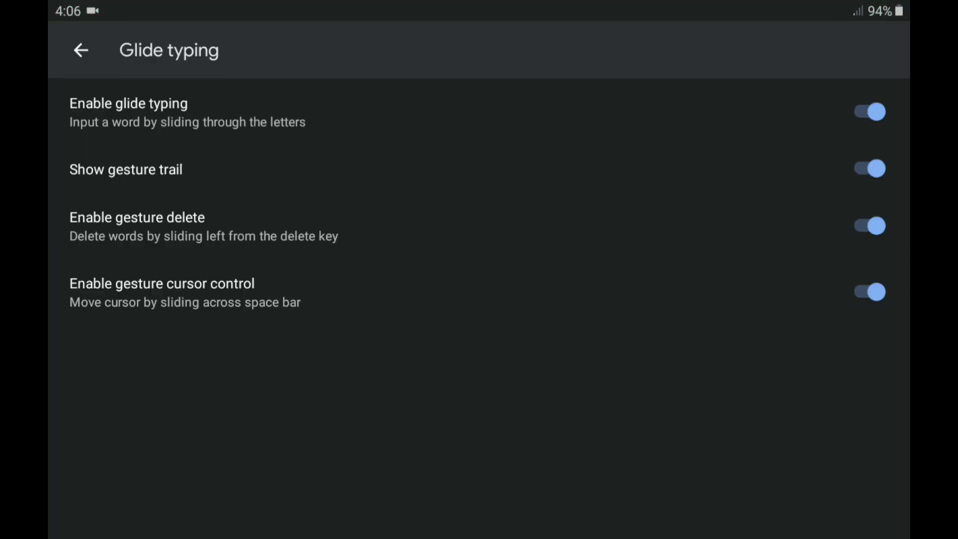
# - Leave Glide typing settings with all toggles on, returning to Gboard's main Settings list
pyautogui.click(81, 50)
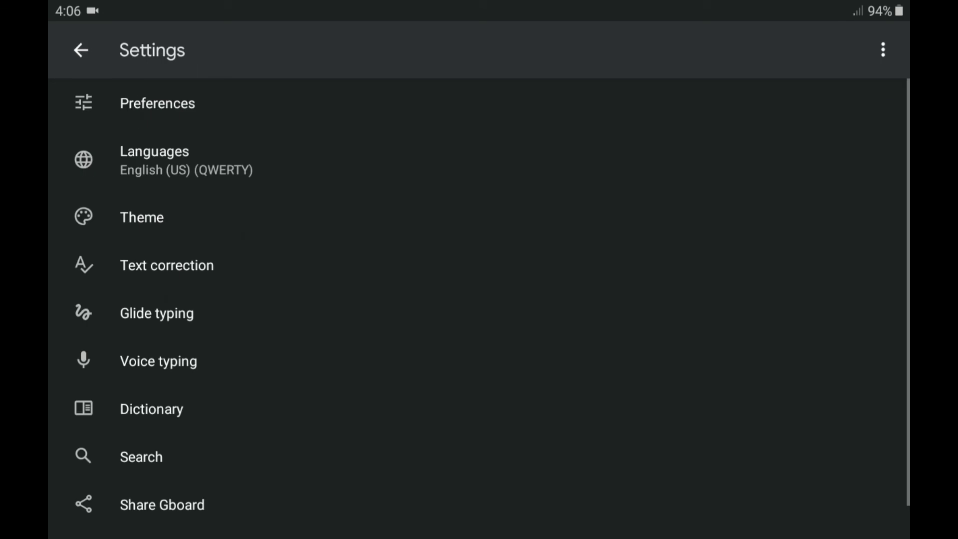